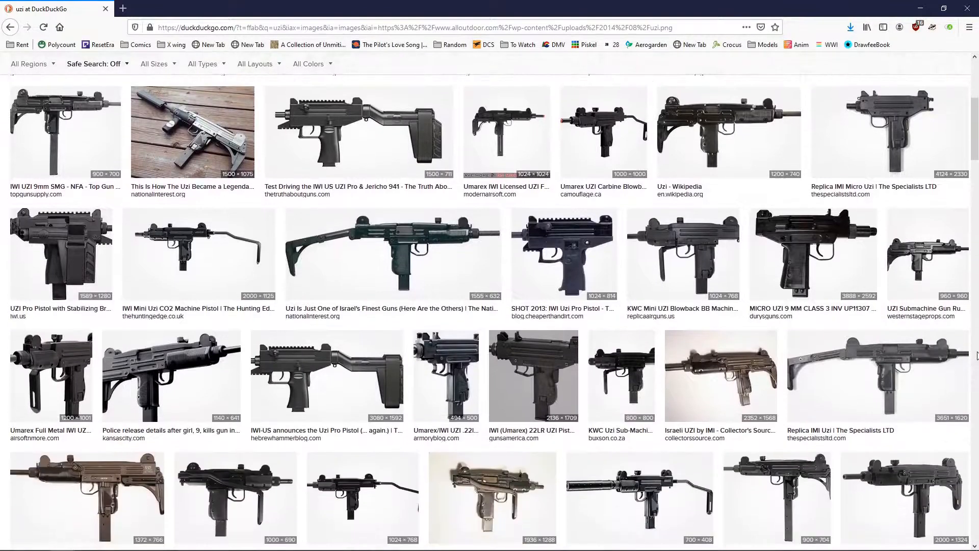
Step: Scroll through the DuckDuckGo 'uzi' image results to collect reference pictures
scroll(down, 3)
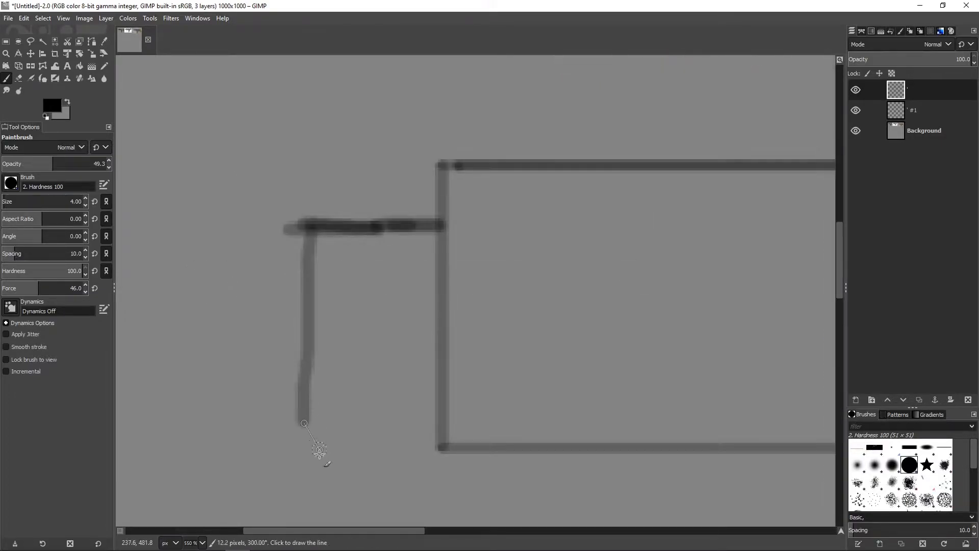
Step: Paint a straight gun outline and soft light details on the side-view Uzi layer
click(304, 424)
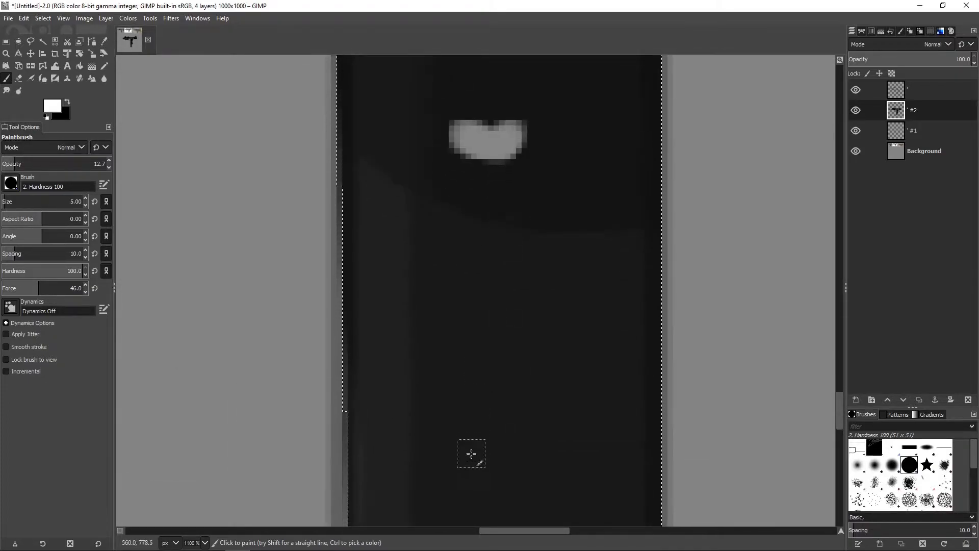
click(500, 425)
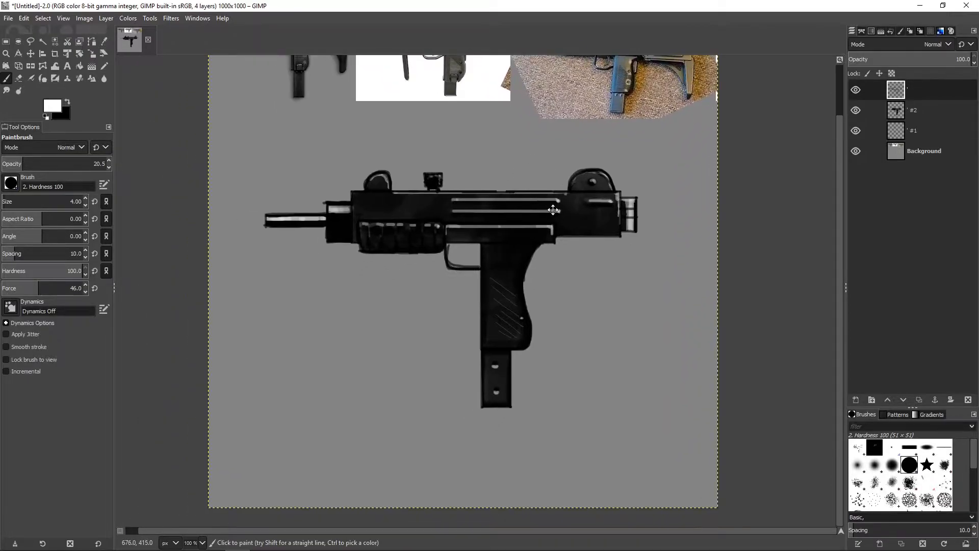
scroll(down, 3)
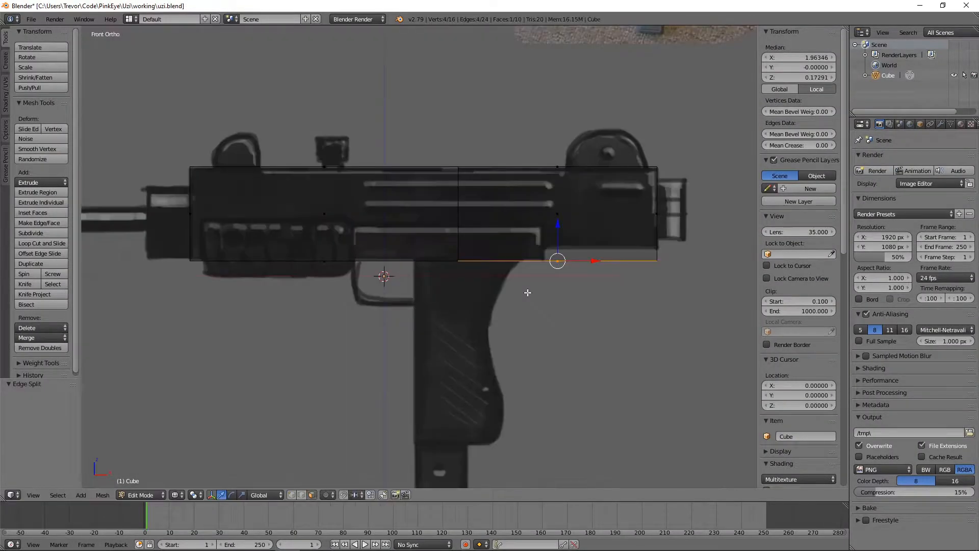
mouse_move(549, 286)
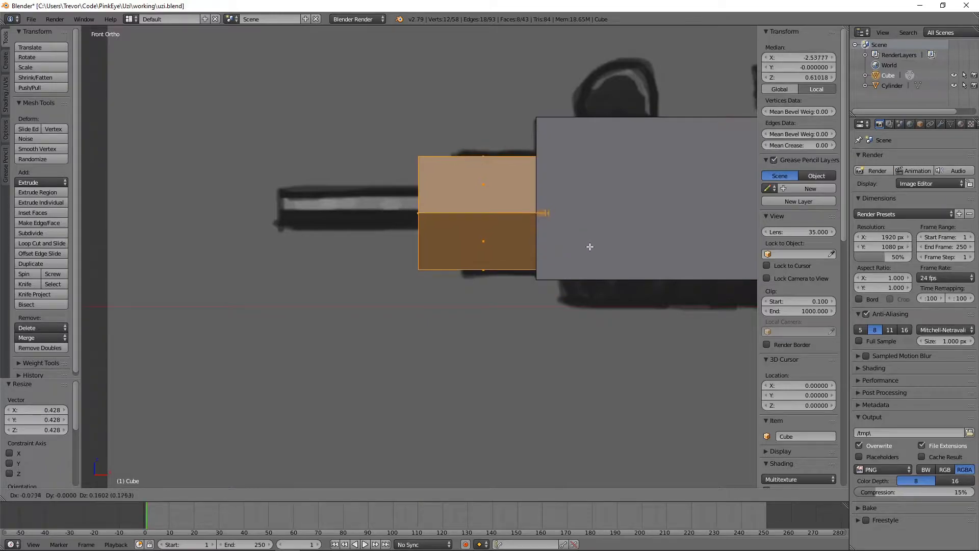
mouse_move(415, 247)
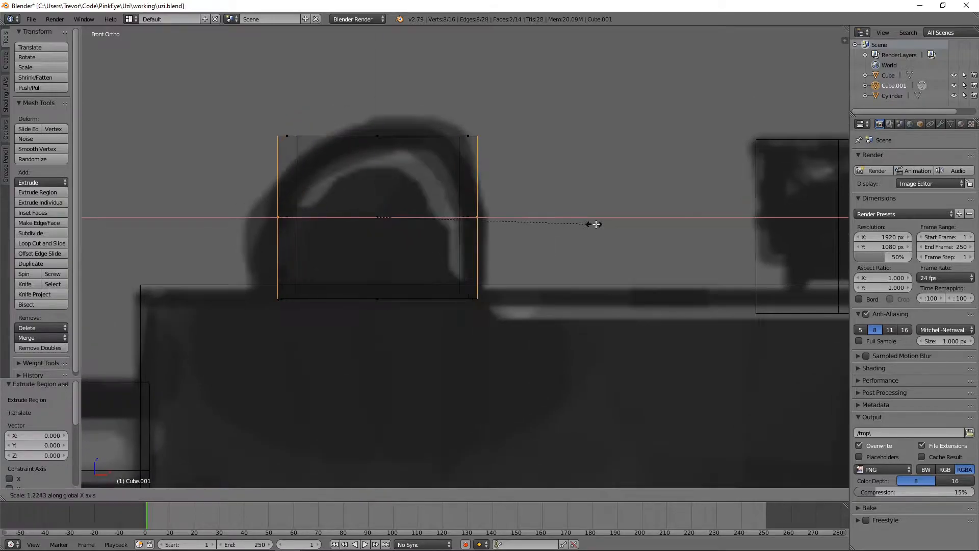
mouse_move(654, 229)
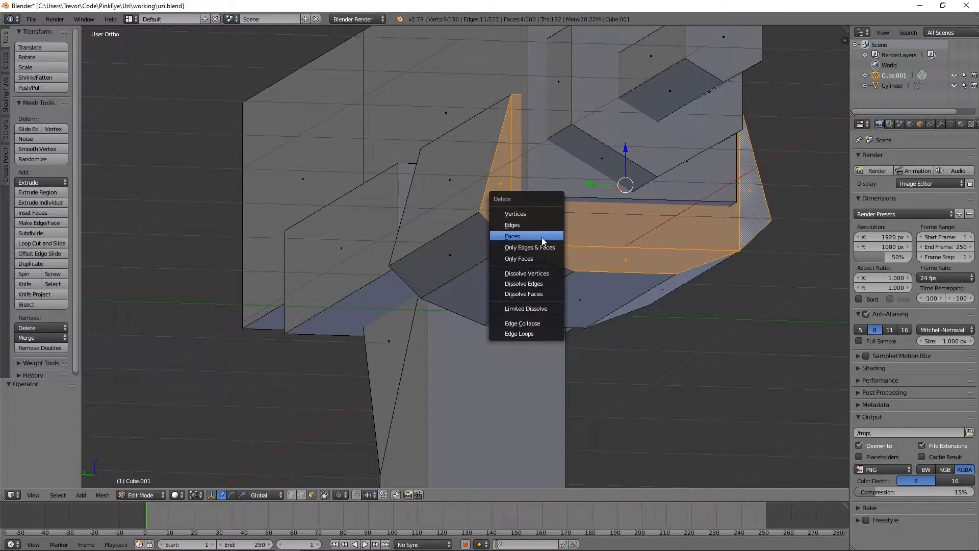
Step: Delete the selected unwanted faces with X > Faces
click(513, 236)
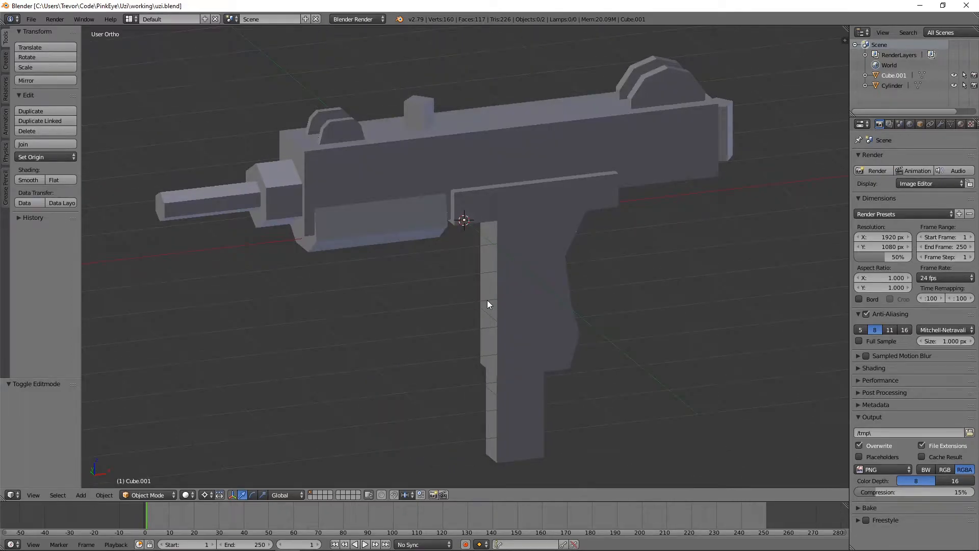
Step: Paste the Blender Uzi screenshot into GIMP as a new image for red annotations
key(alt+tab)
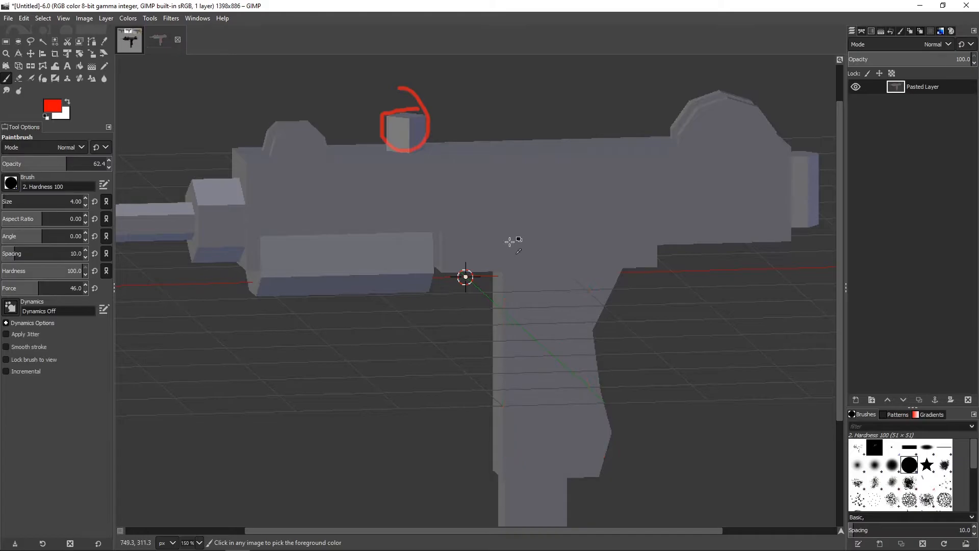
scroll(down, 3)
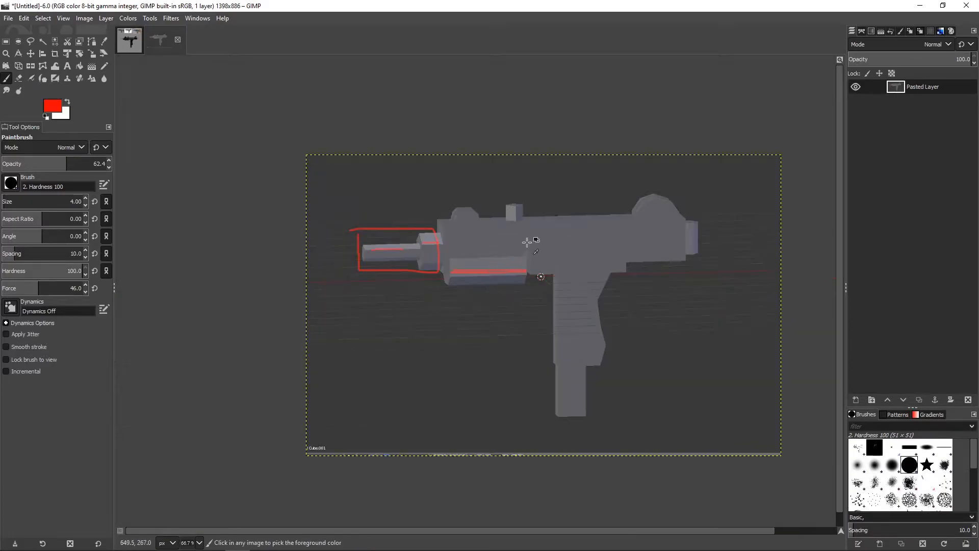
scroll(up, 3)
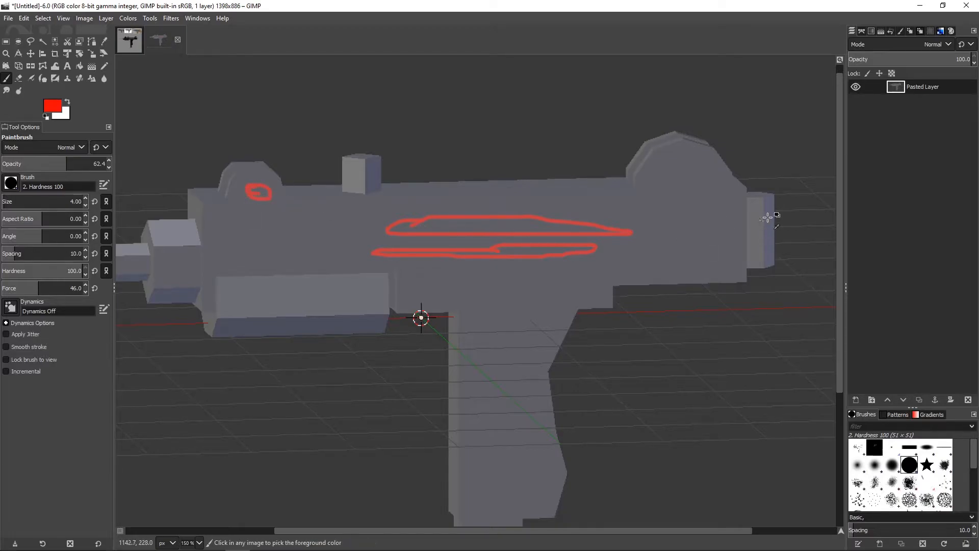
scroll(down, 3)
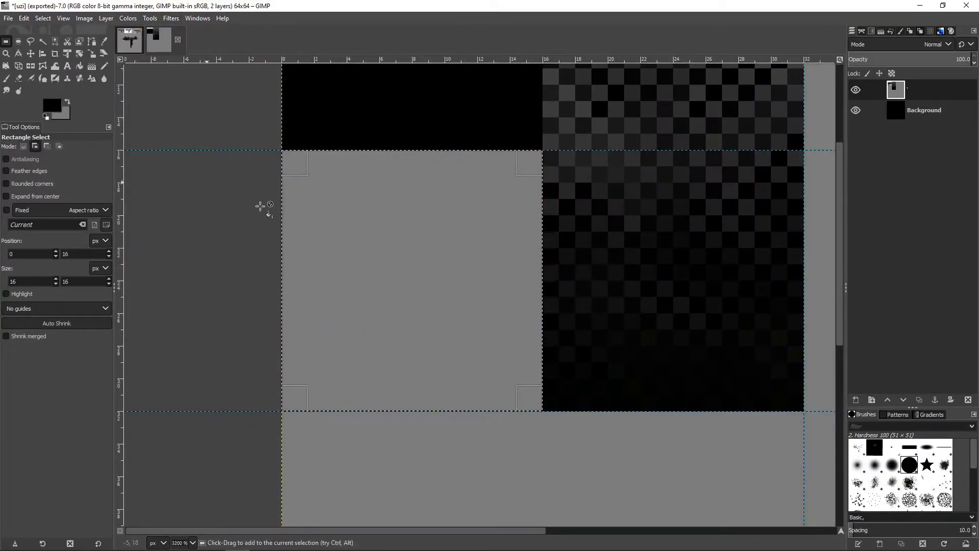
Step: Fill 16px blocks of the 64x64 texture with black and a checker pattern
click(6, 77)
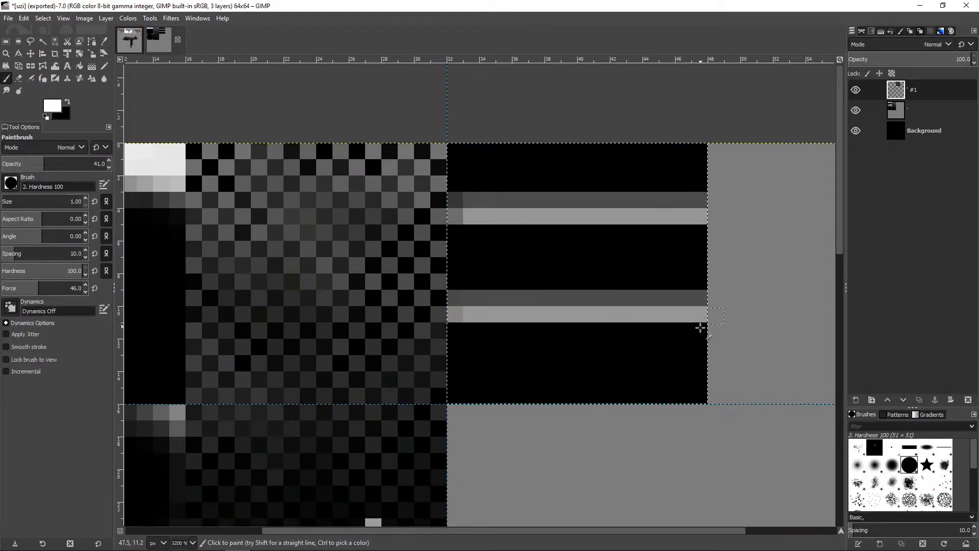
Step: Extend the 1px light grey stripe across the texture block
click(590, 306)
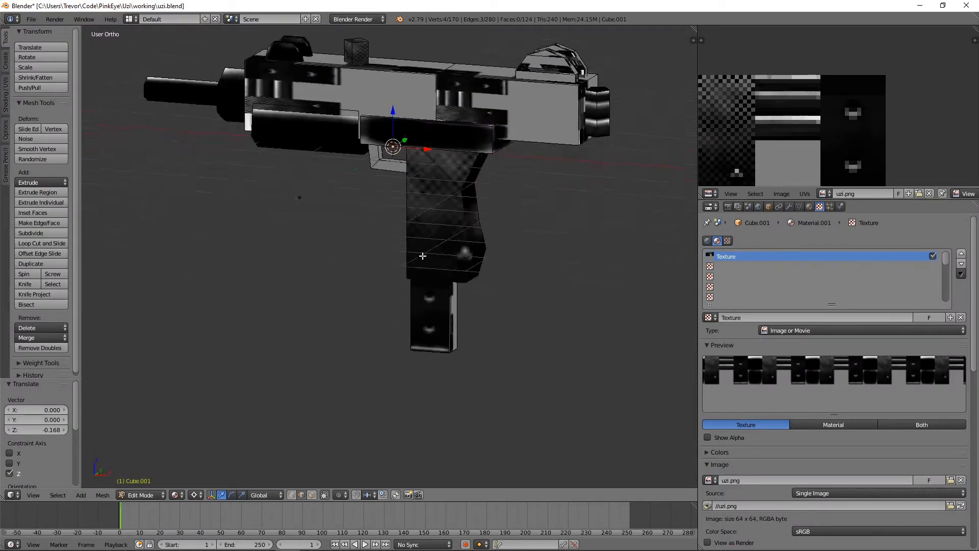
Step: Load uzi.png as an Image or Movie texture and UV-unwrap the mesh
scroll(down, 3)
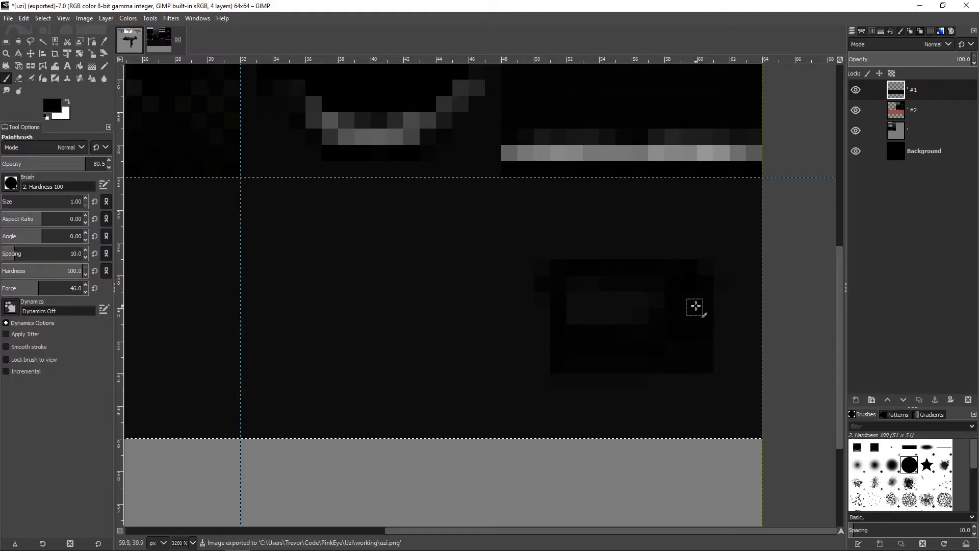
mouse_move(721, 290)
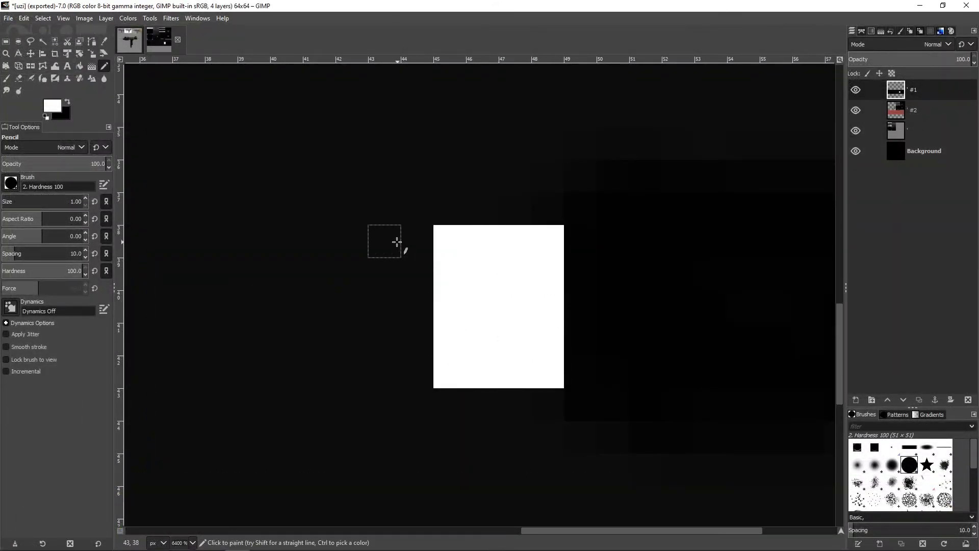
Step: Paint a solid white pixel patch and select a strip along the bottom panel
drag(81, 164, 59, 163)
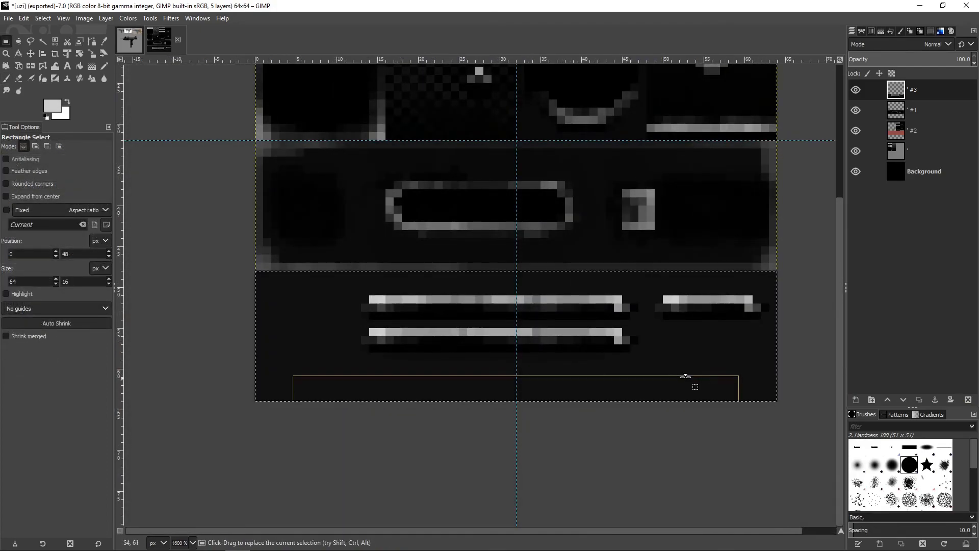
click(6, 78)
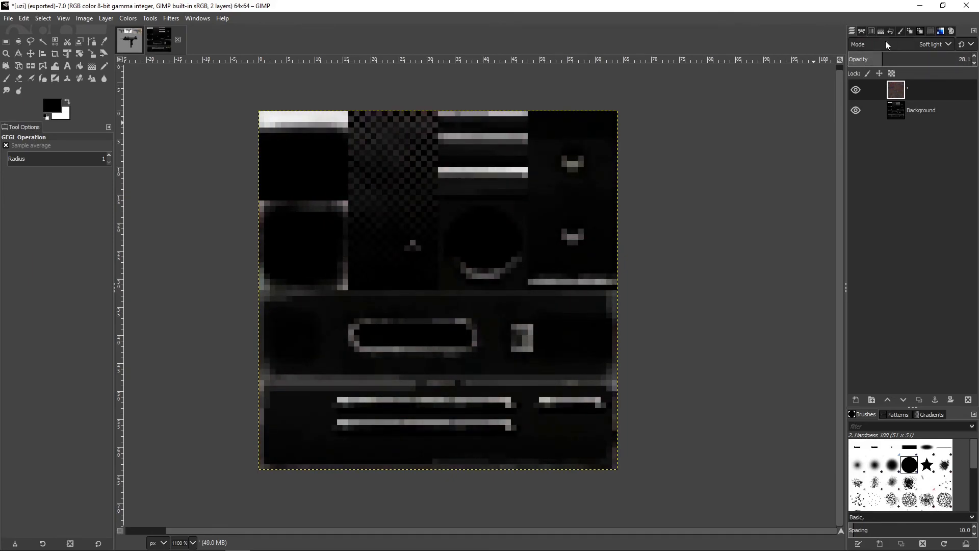
Step: Lower the Color Temperature intended temperature to about 5965
click(127, 17)
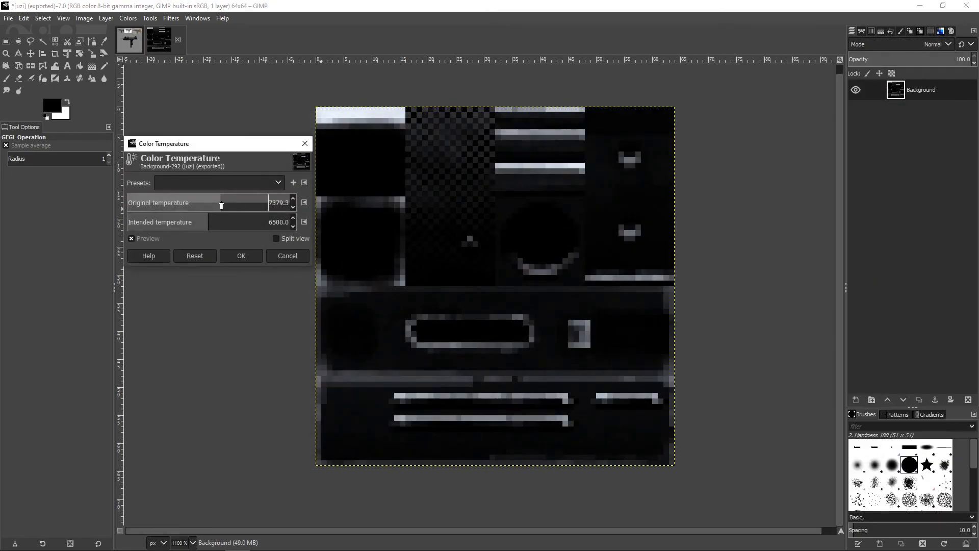
drag(250, 222, 200, 222)
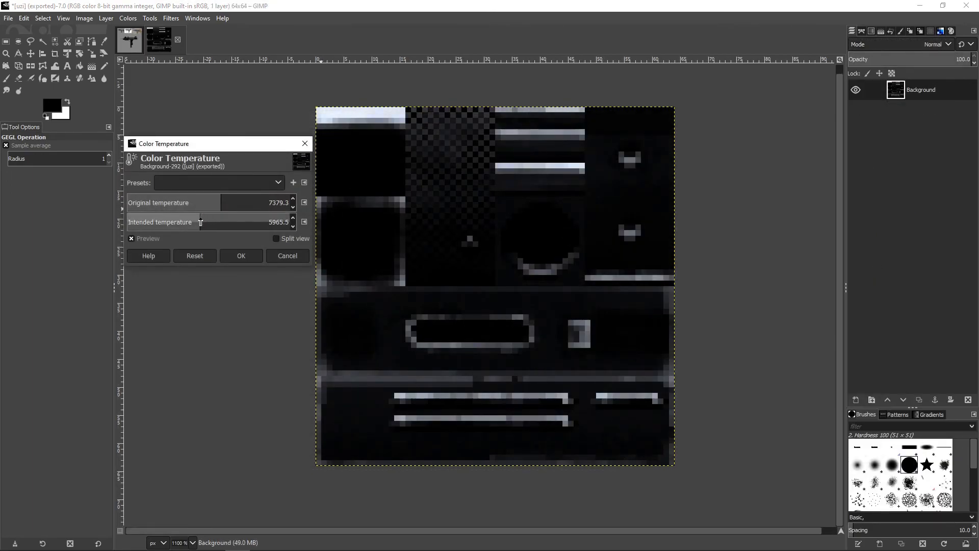